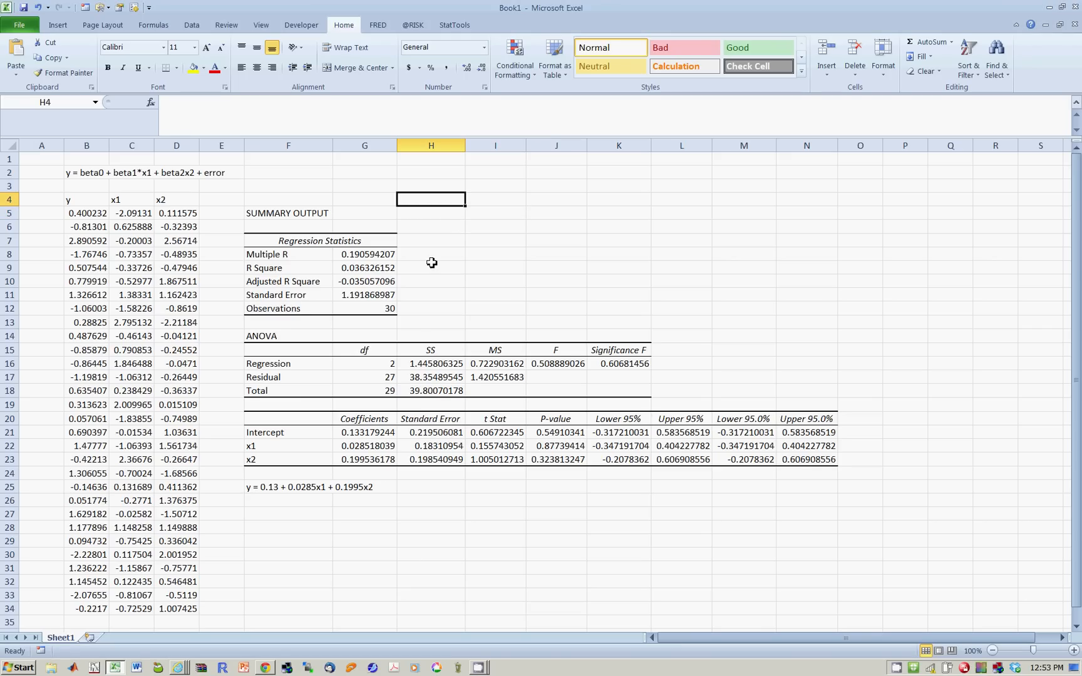
{"action": "mouse_move", "coordinate": [211, 227]}
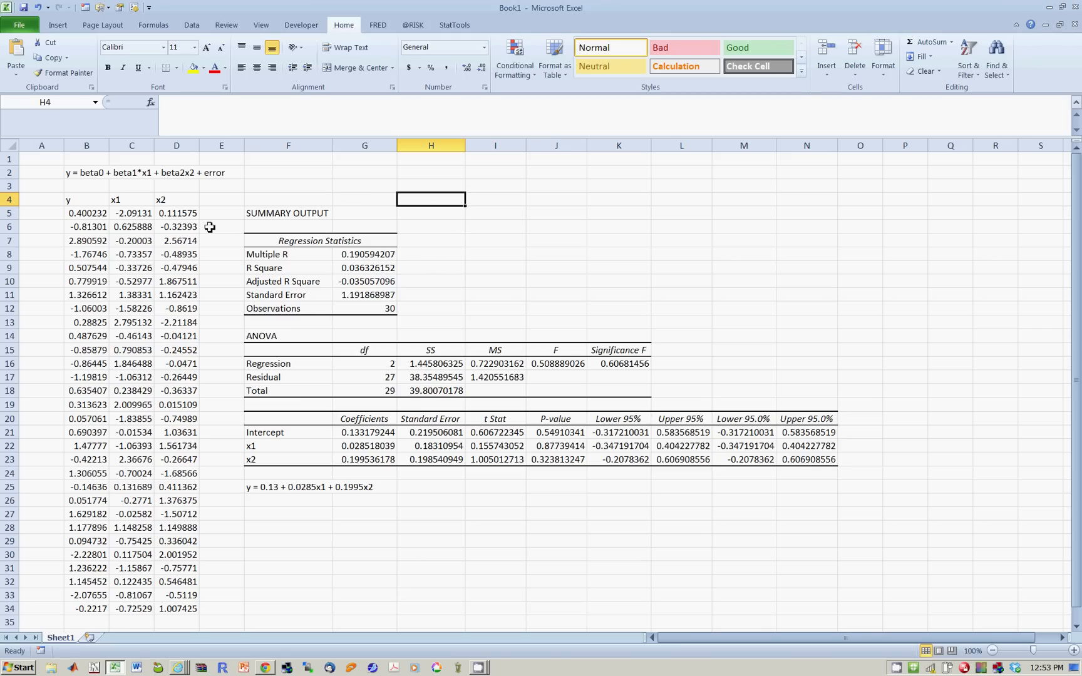
{"action": "mouse_move", "coordinate": [222, 251]}
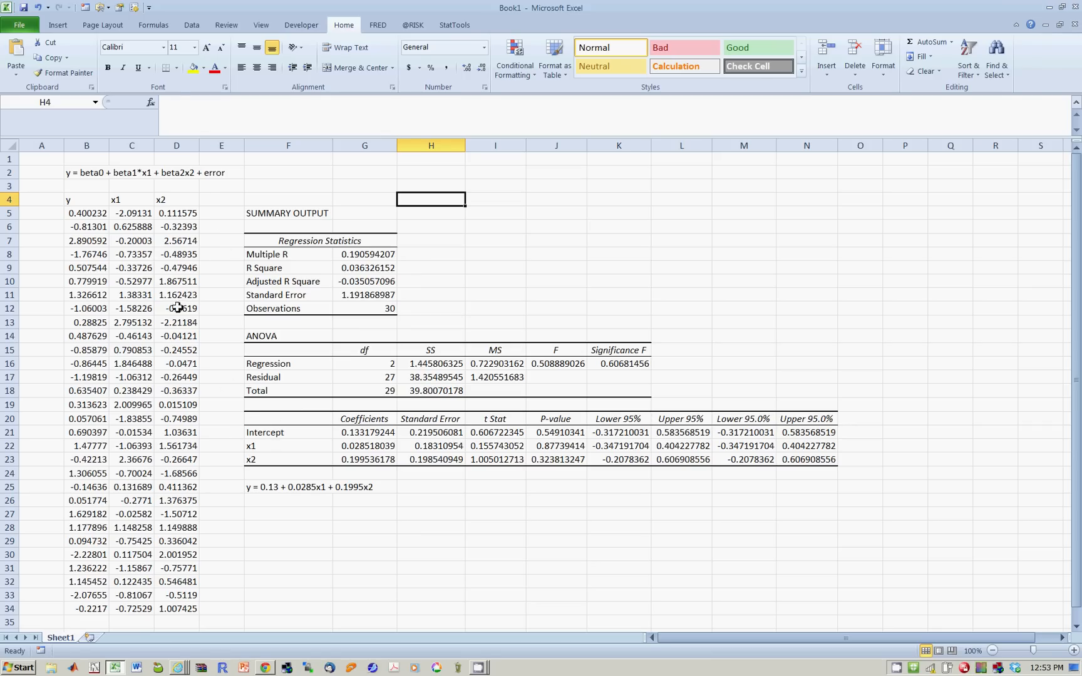
{"action": "mouse_move", "coordinate": [335, 448]}
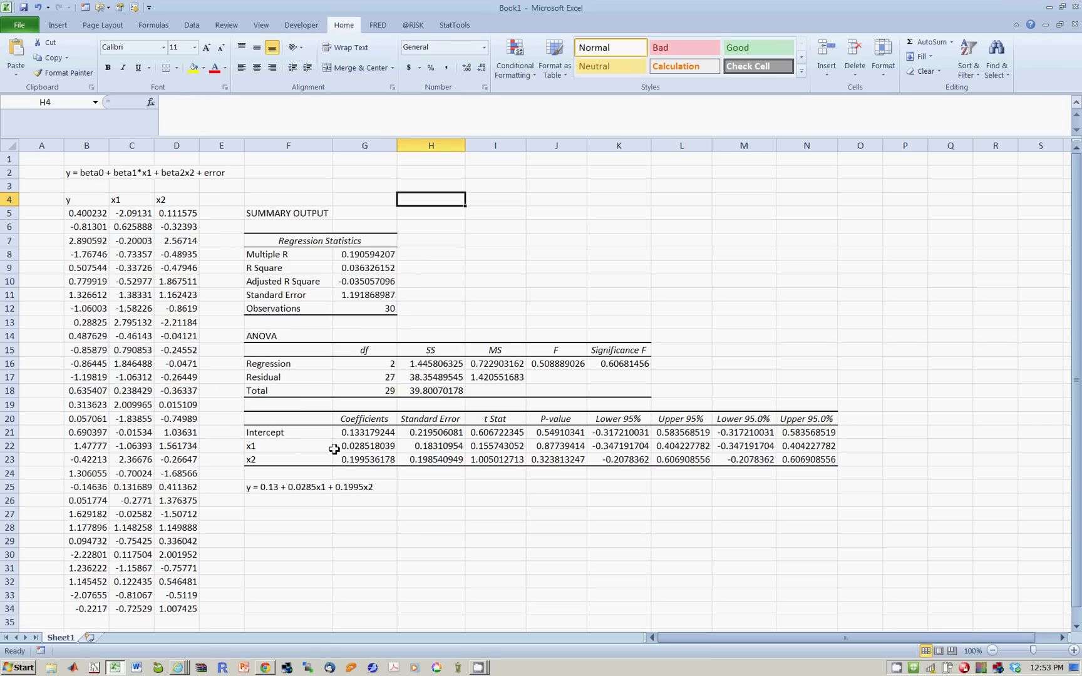
{"action": "mouse_move", "coordinate": [156, 156]}
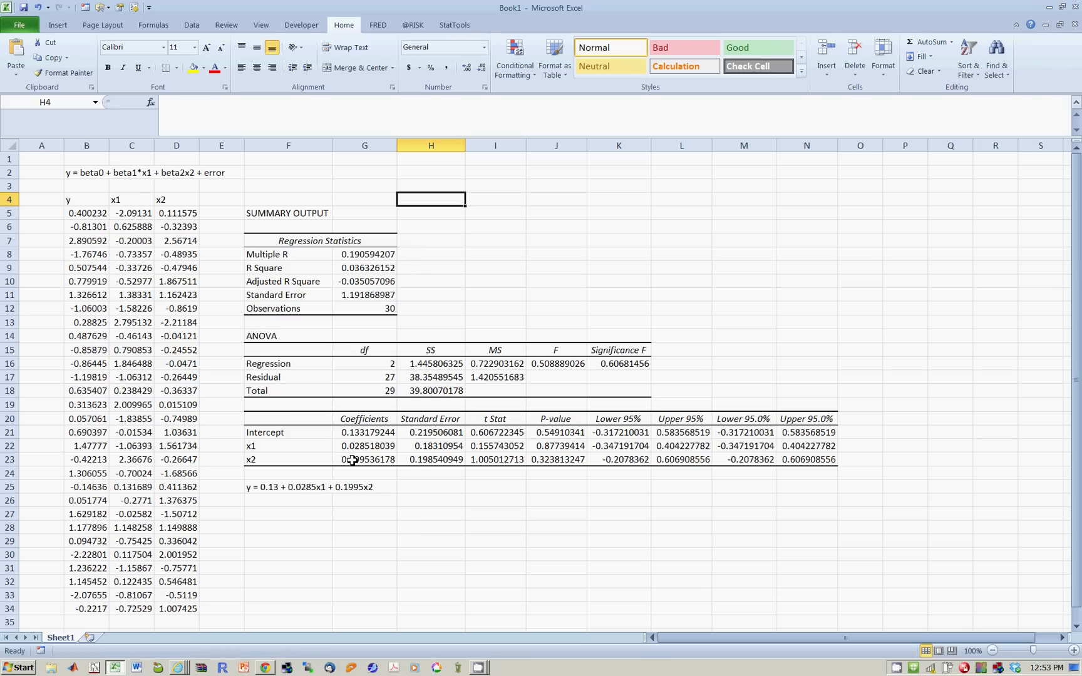
{"action": "mouse_move", "coordinate": [514, 280]}
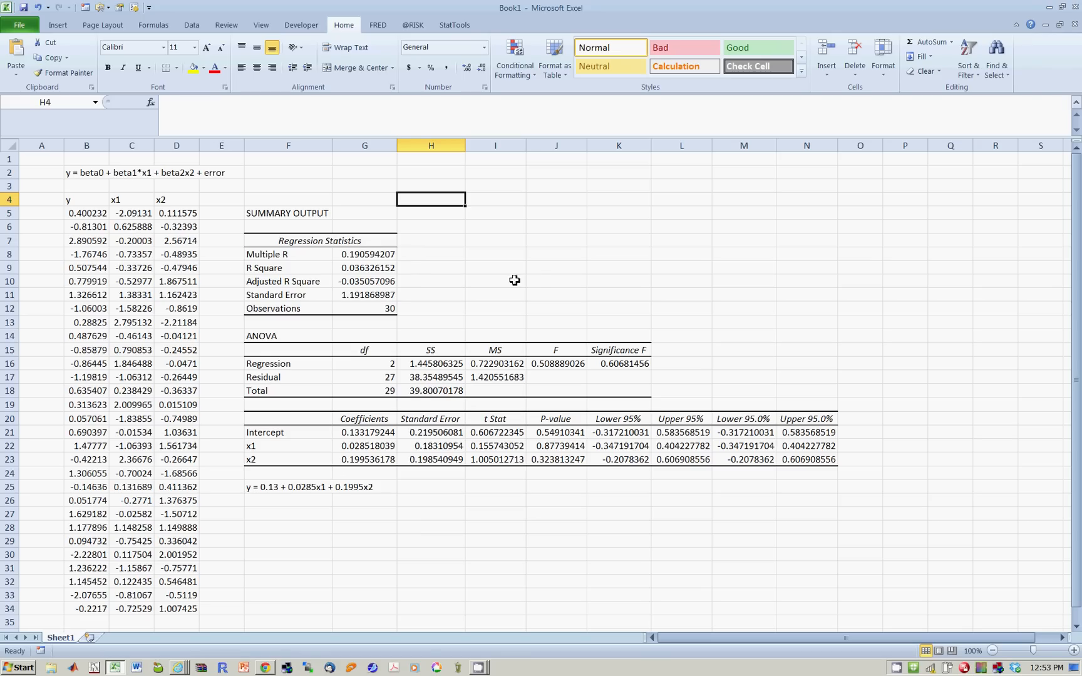
Delete the old regression-output columns F:N and edit B2 to 'y = beta1*x1 + error'
{"action": "left_click", "coordinate": [556, 241]}
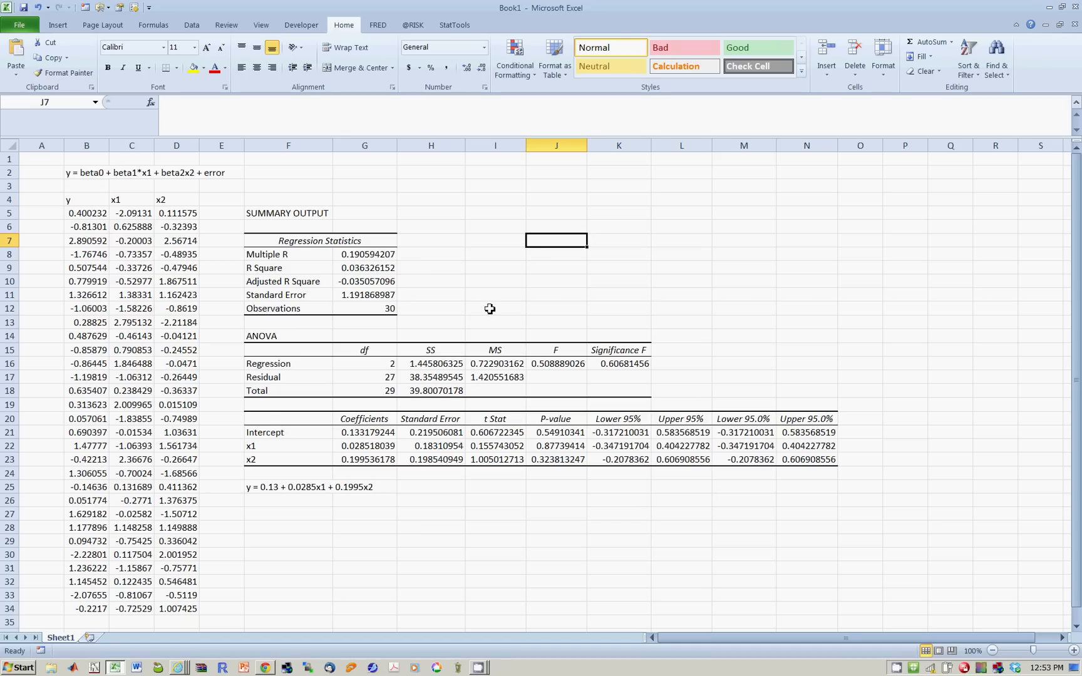
{"action": "mouse_move", "coordinate": [353, 435]}
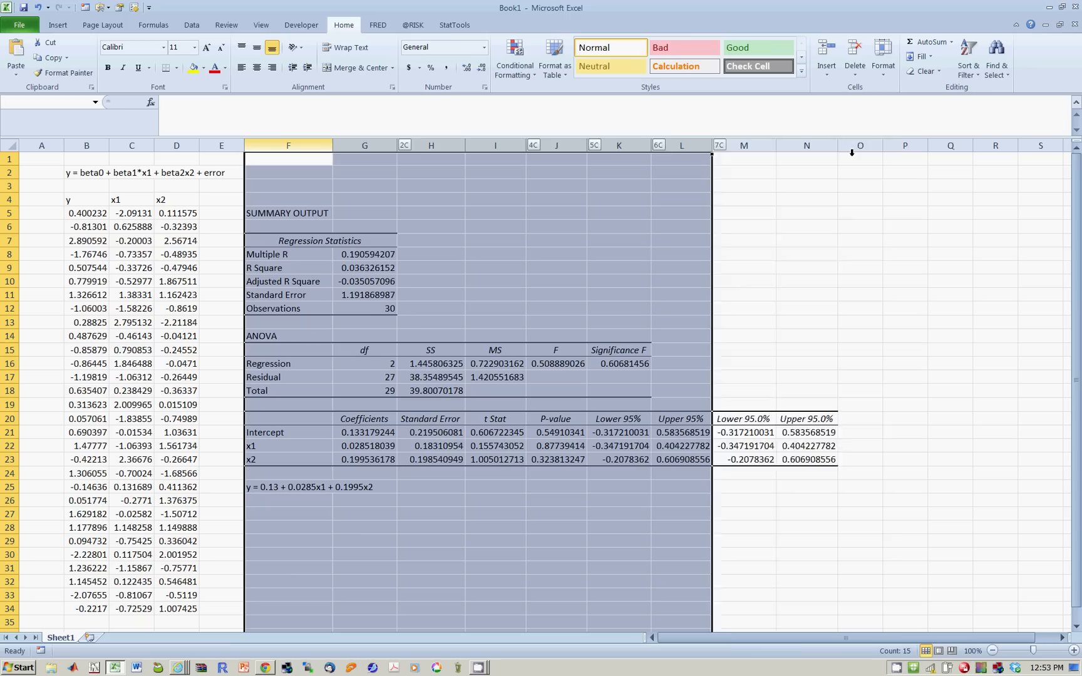
{"action": "right_click", "coordinate": [860, 145]}
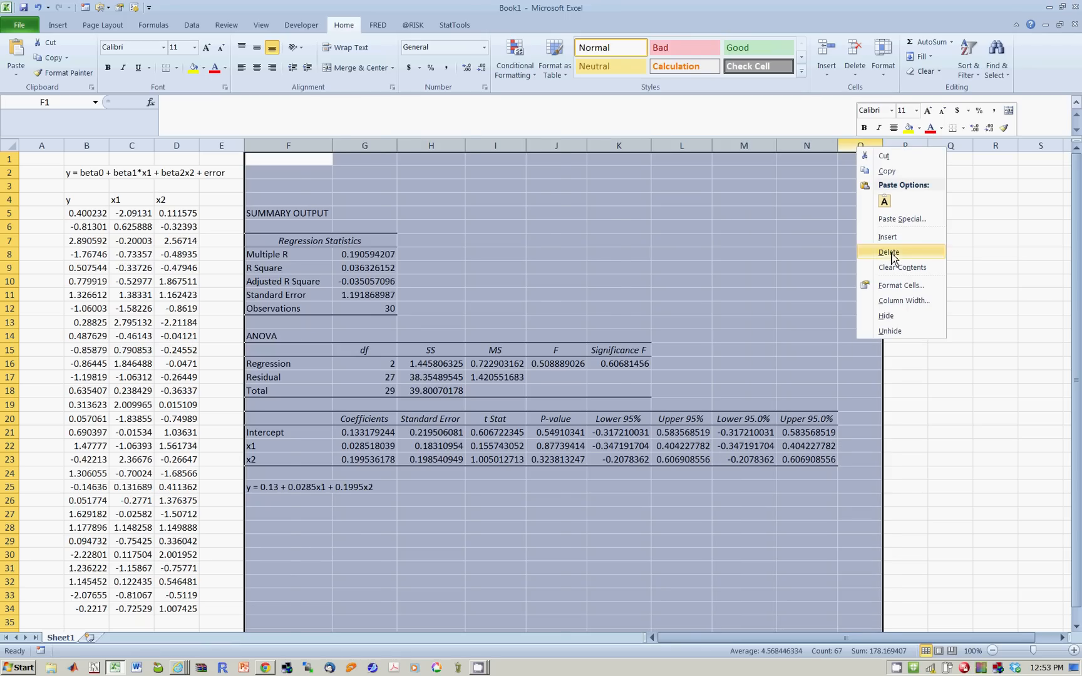
{"action": "left_click", "coordinate": [889, 251]}
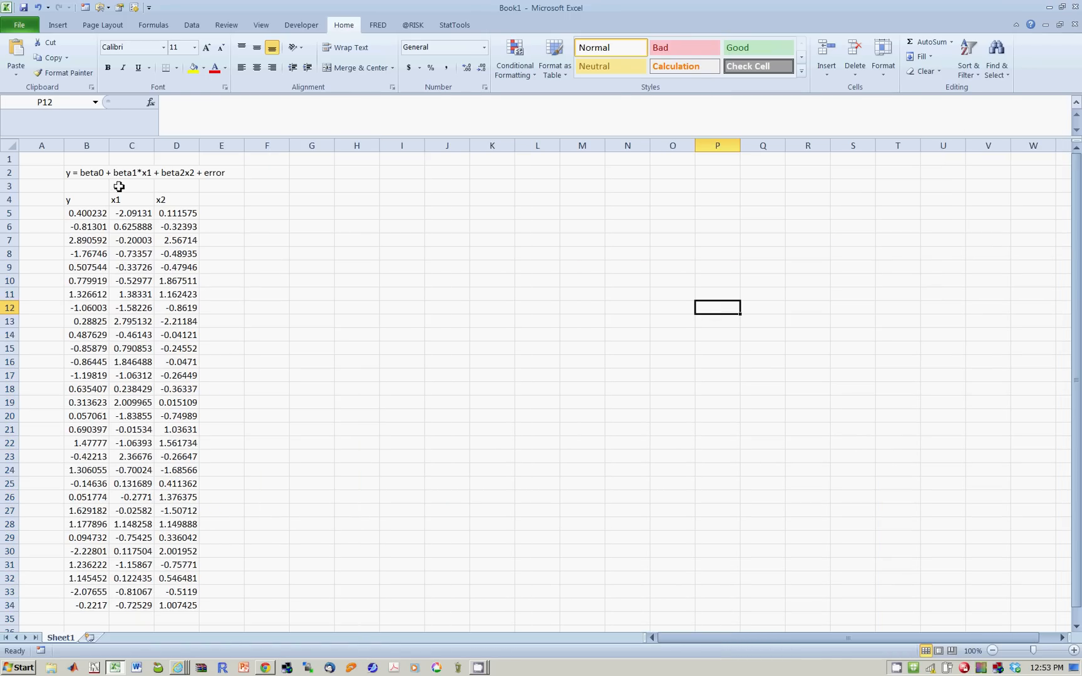
{"action": "left_click", "coordinate": [86, 173]}
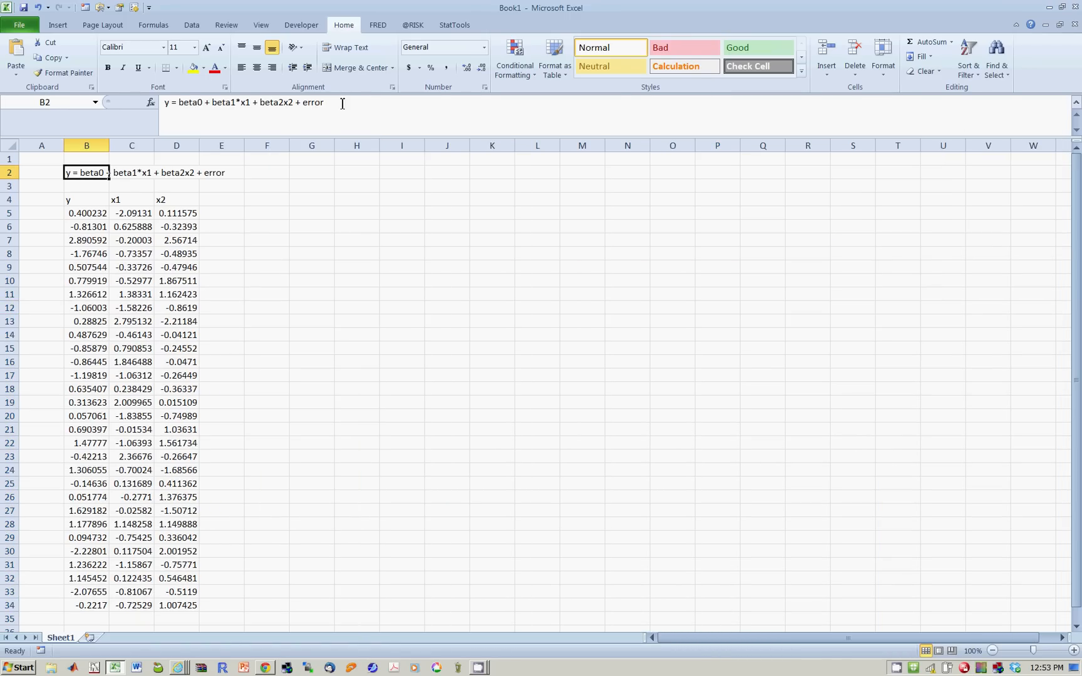
{"action": "double_click", "coordinate": [87, 173]}
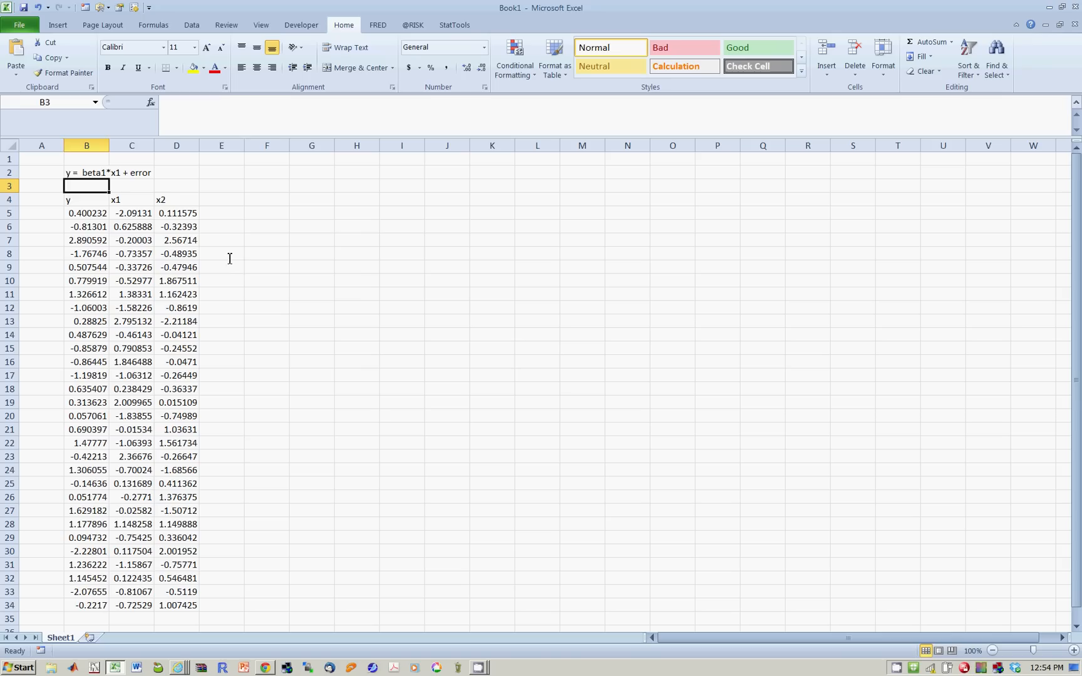
Remove the x2 values and relabel the two data columns TVC and Q
{"action": "left_click_drag", "start_coordinate": [176, 200], "coordinate": [177, 429]}
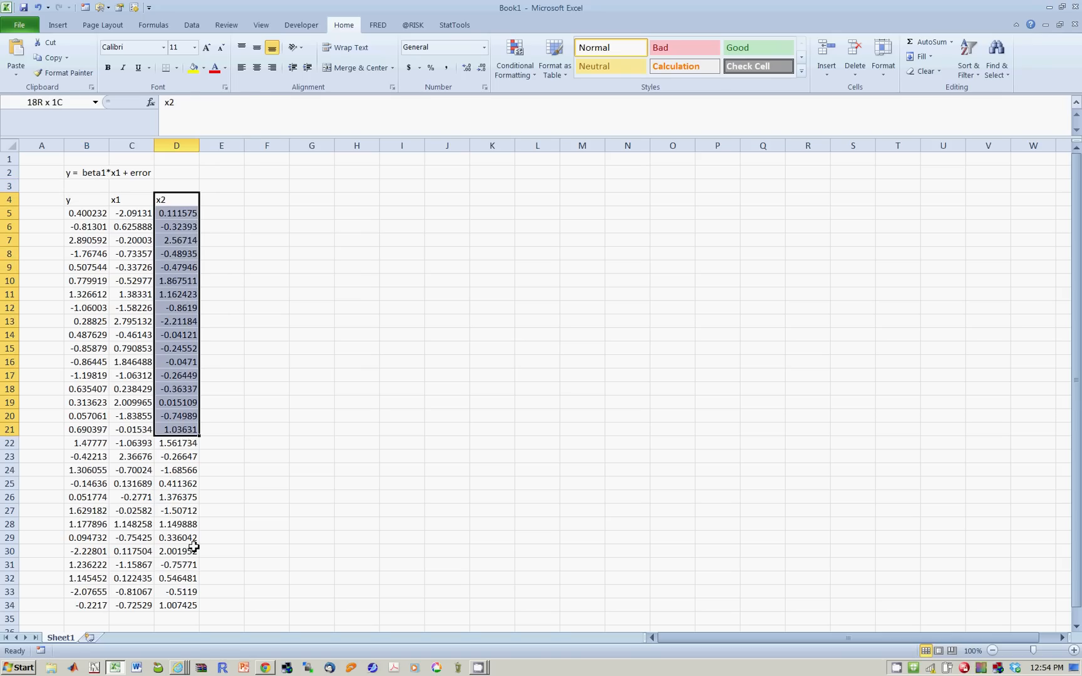
{"action": "left_click_drag", "start_coordinate": [176, 212], "coordinate": [177, 605]}
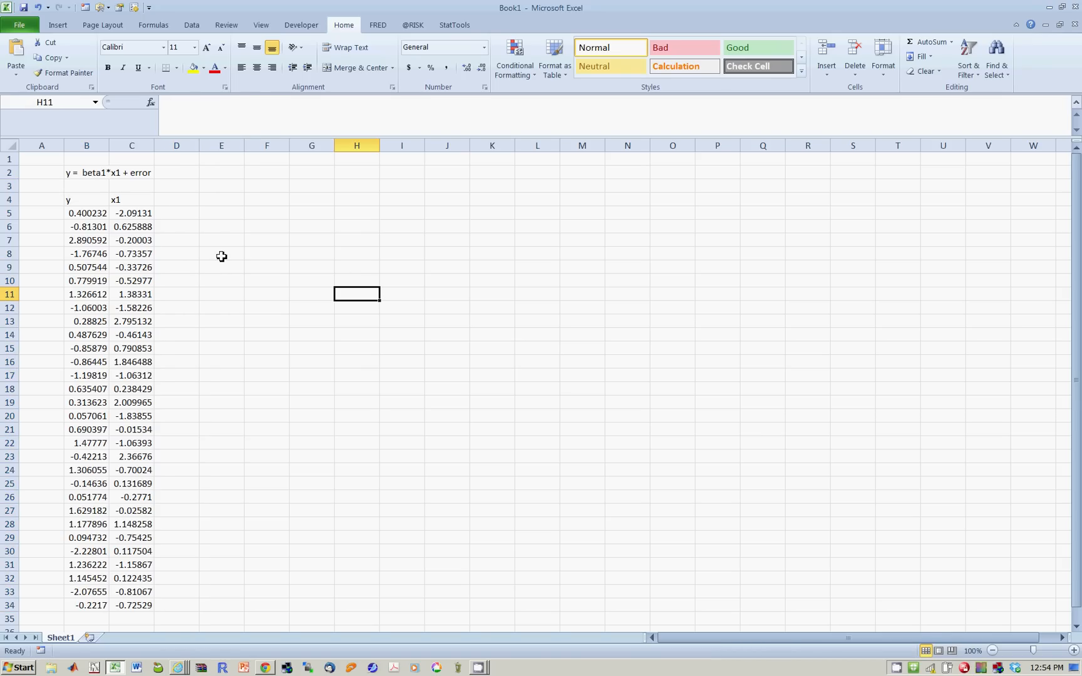
{"action": "mouse_move", "coordinate": [118, 198]}
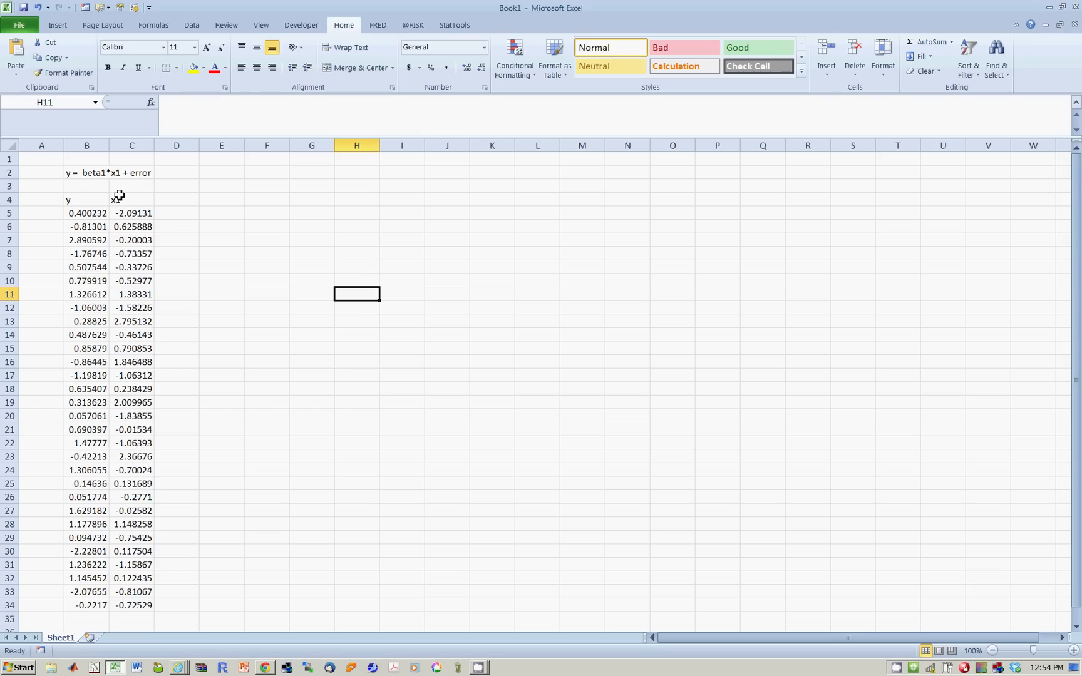
{"action": "mouse_move", "coordinate": [119, 200]}
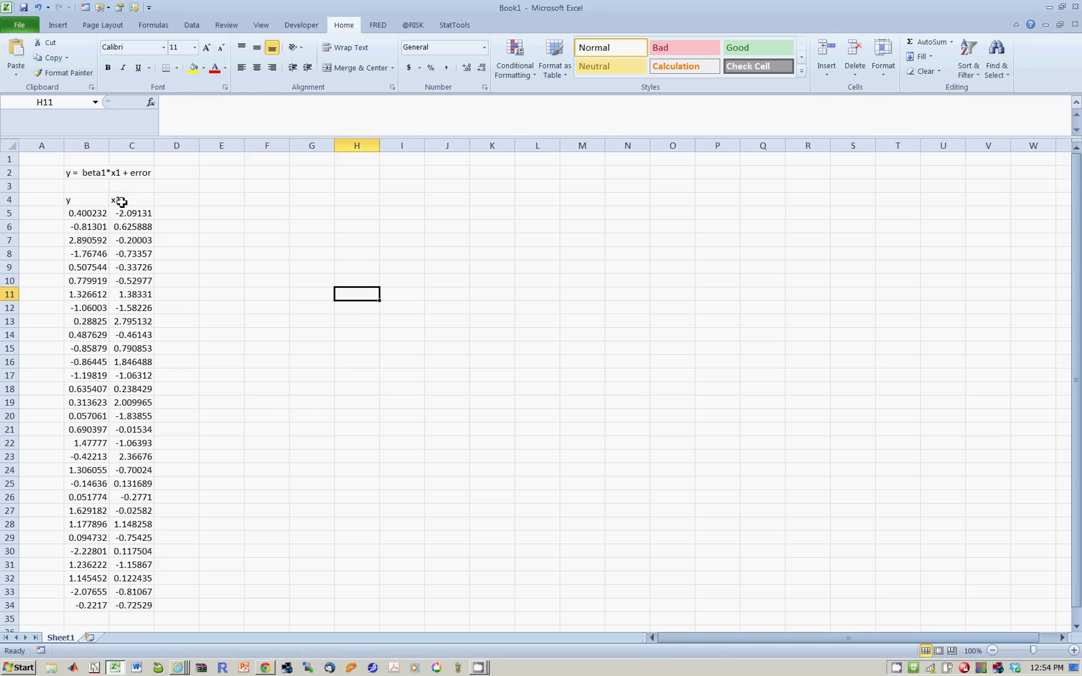
{"action": "left_click", "coordinate": [86, 199]}
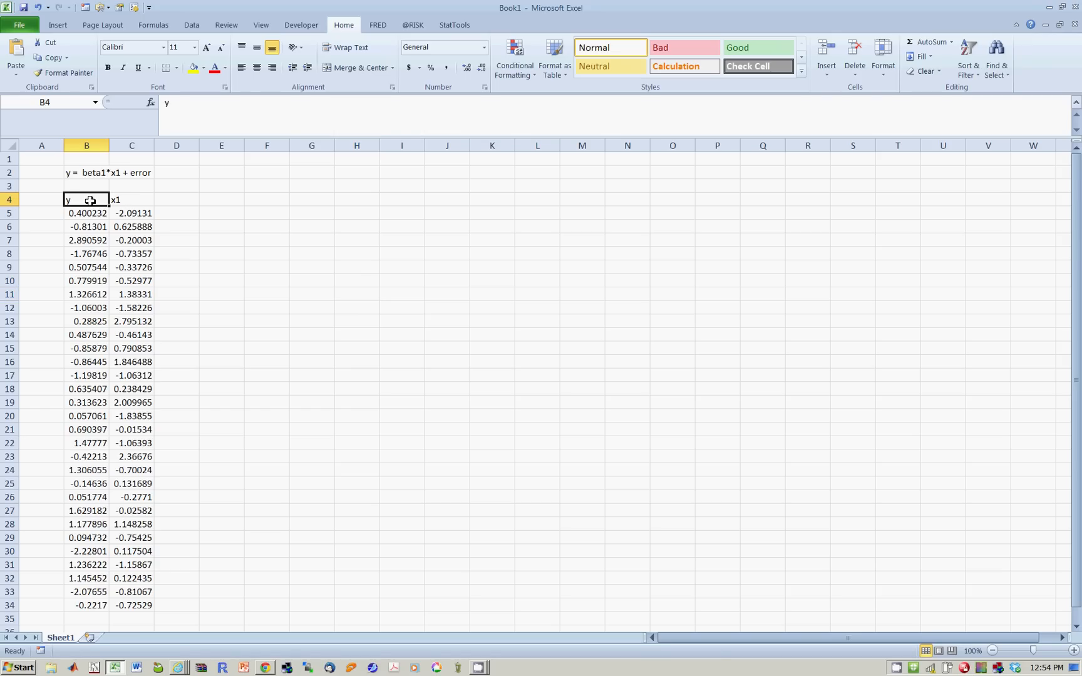
{"action": "type", "text": "TVC"}
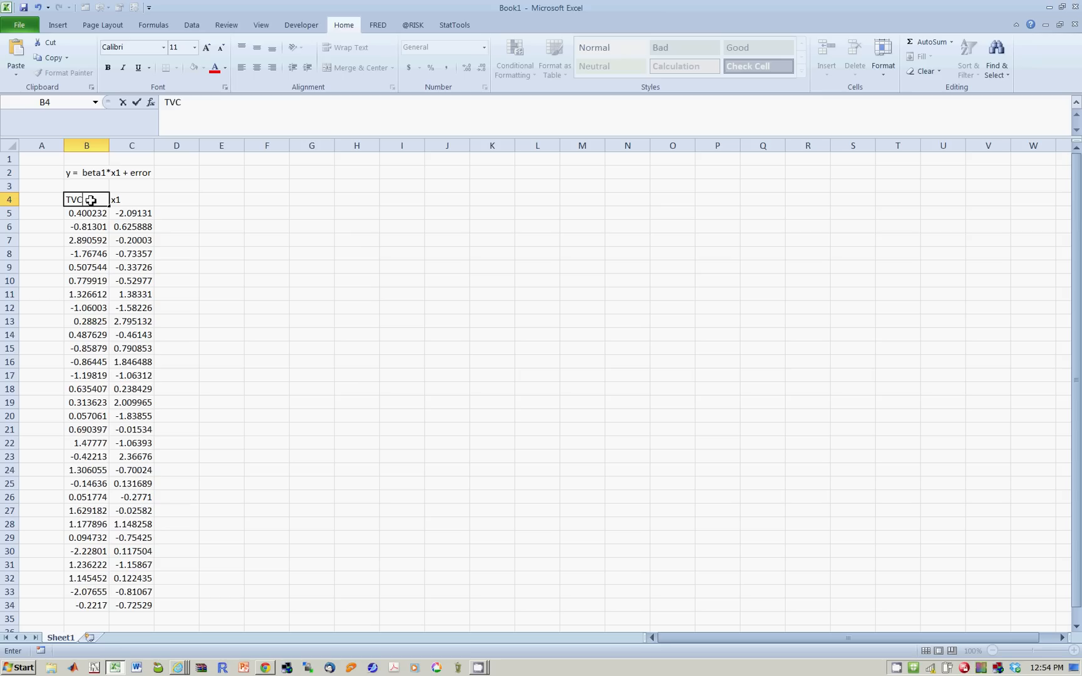
{"action": "type", "text": "Q"}
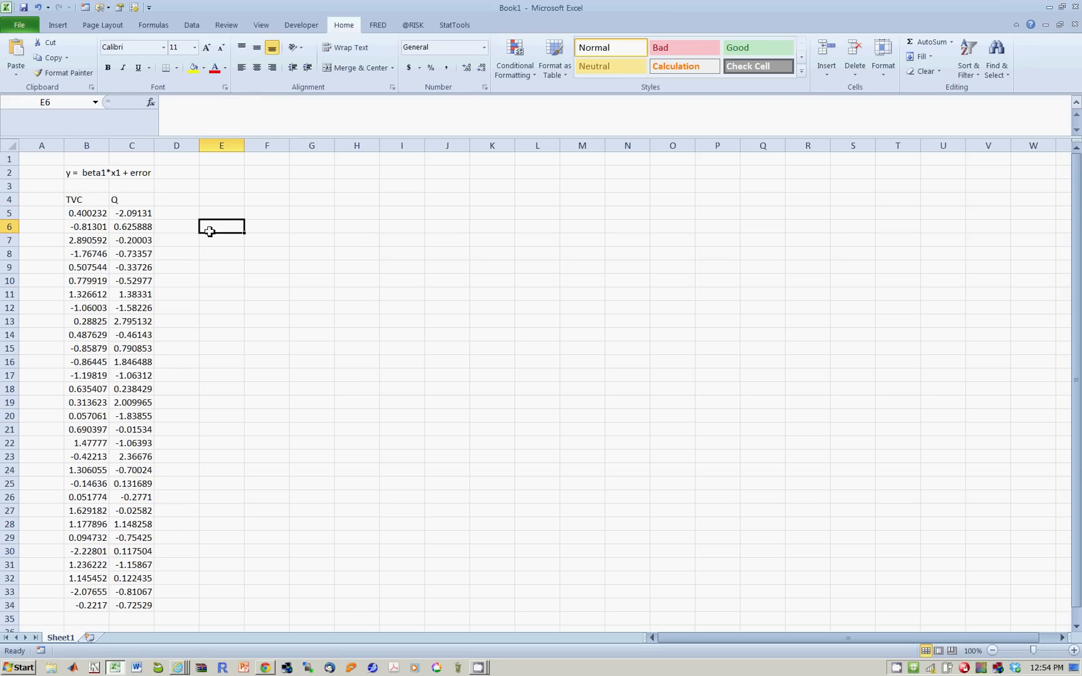
{"action": "mouse_move", "coordinate": [247, 249]}
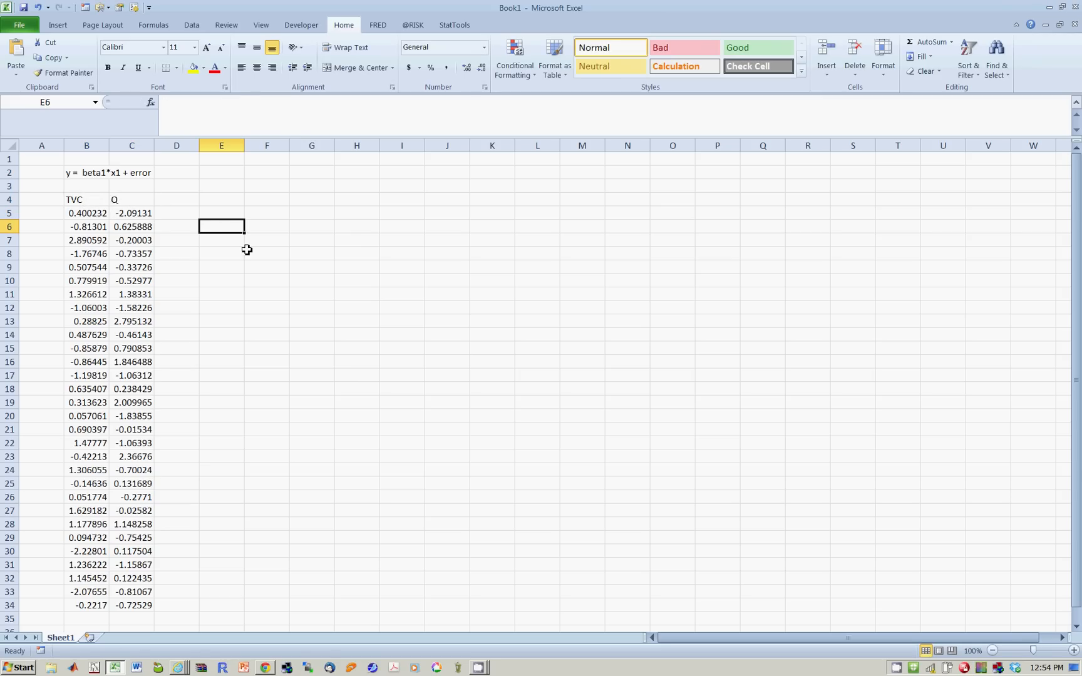
Start a Regression from Data Analysis for the TVC and Q columns
{"action": "left_click", "coordinate": [267, 253]}
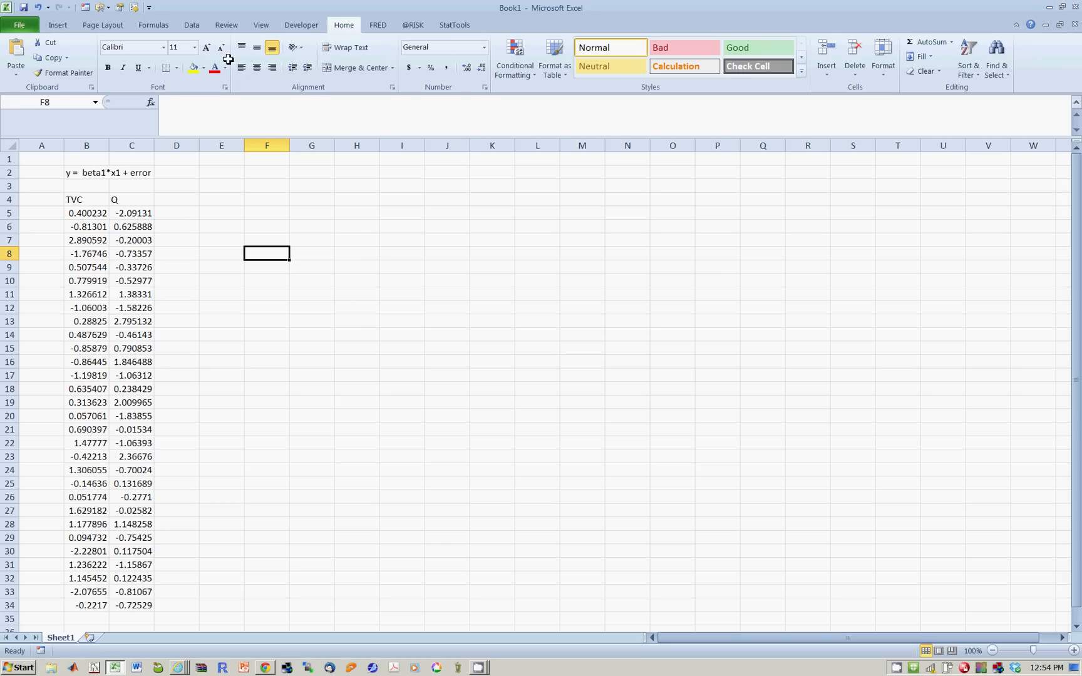
{"action": "left_click", "coordinate": [191, 25]}
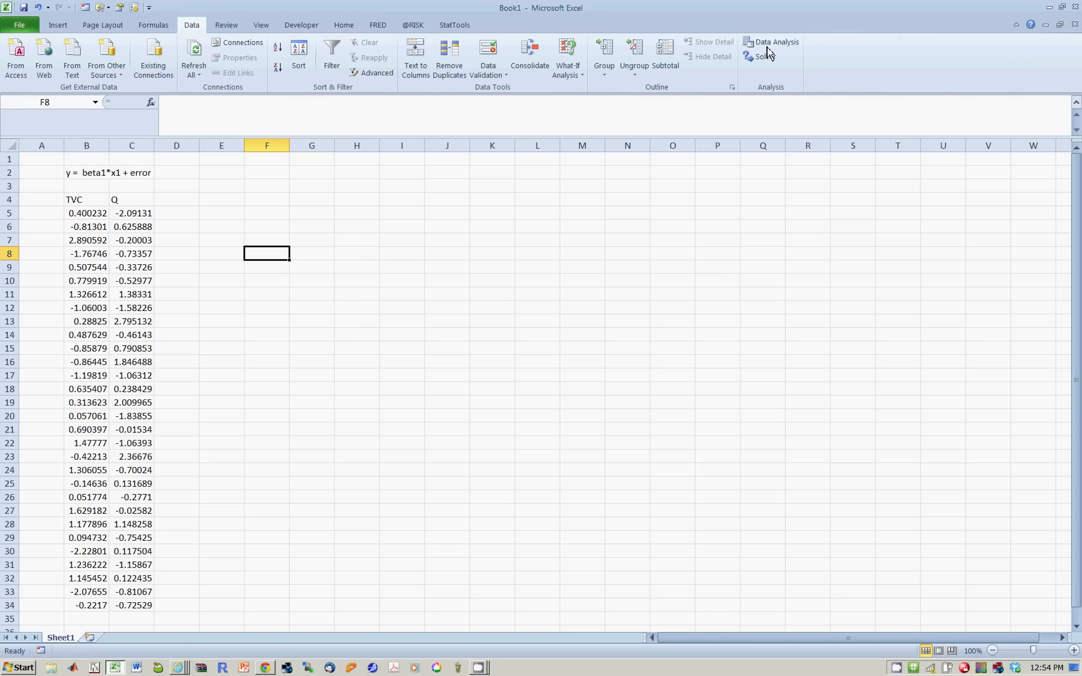
{"action": "left_click", "coordinate": [775, 42]}
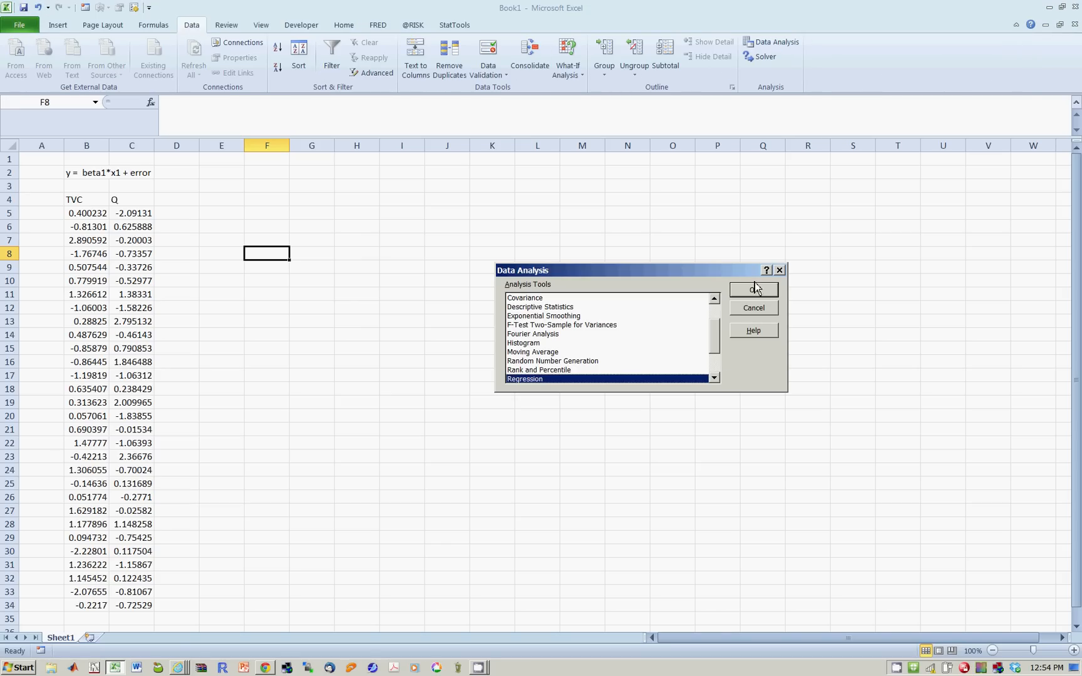
{"action": "left_click", "coordinate": [753, 288]}
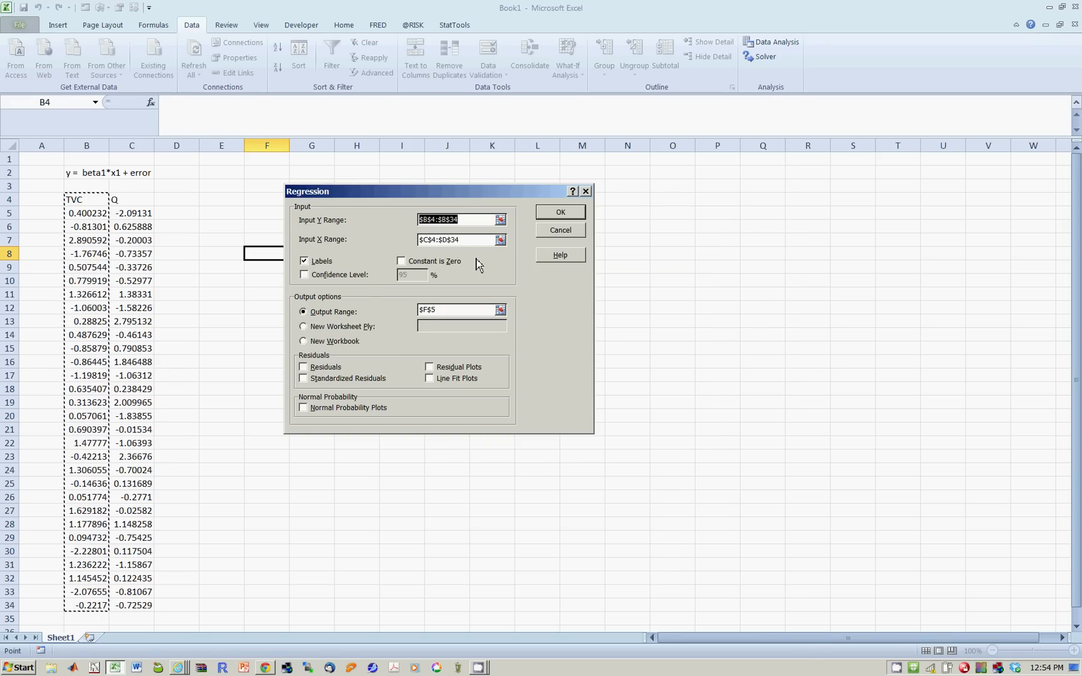
Set Y range B4:B34, X range C4:C34, Labels, Constant is Zero and output at F5
{"action": "left_click", "coordinate": [455, 239]}
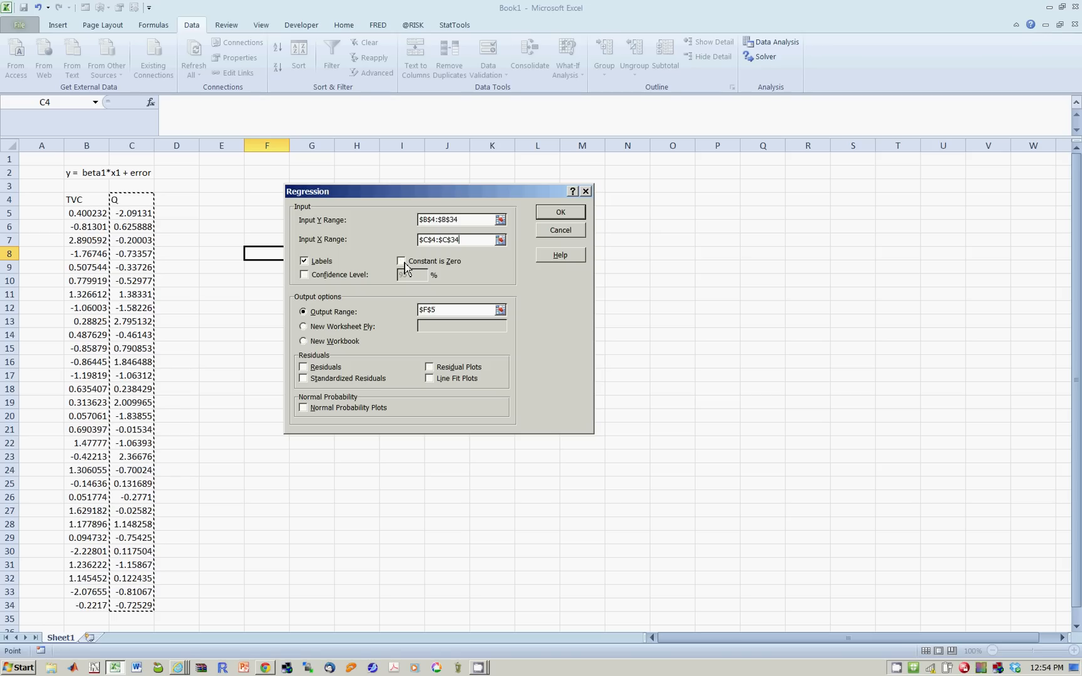
{"action": "left_click", "coordinate": [400, 261]}
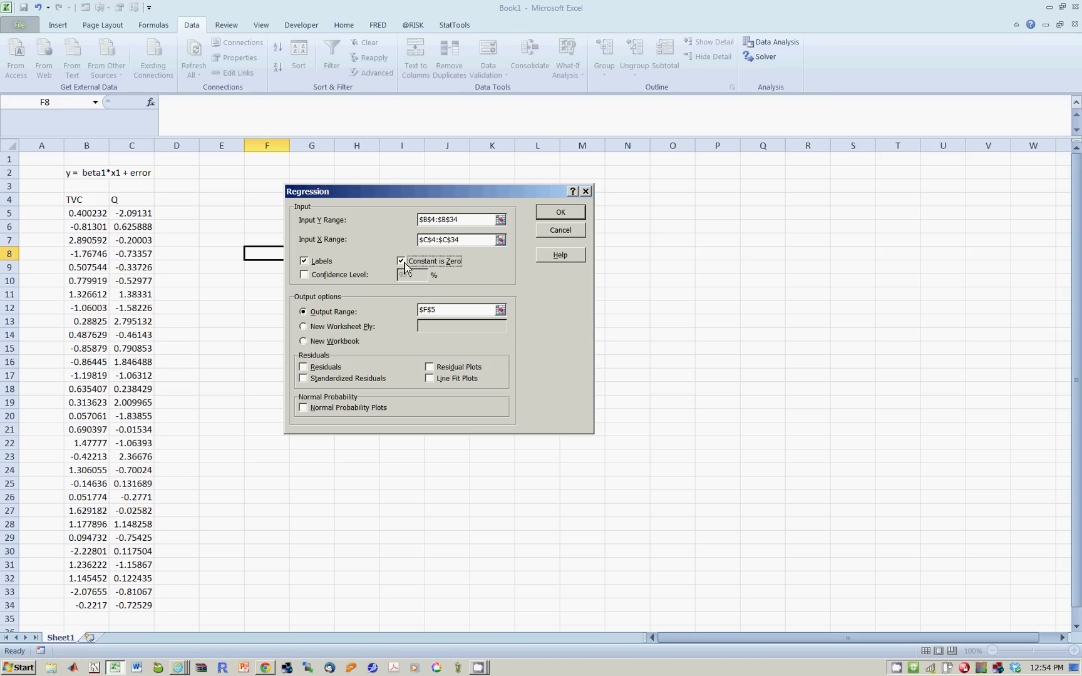
{"action": "left_click", "coordinate": [401, 261]}
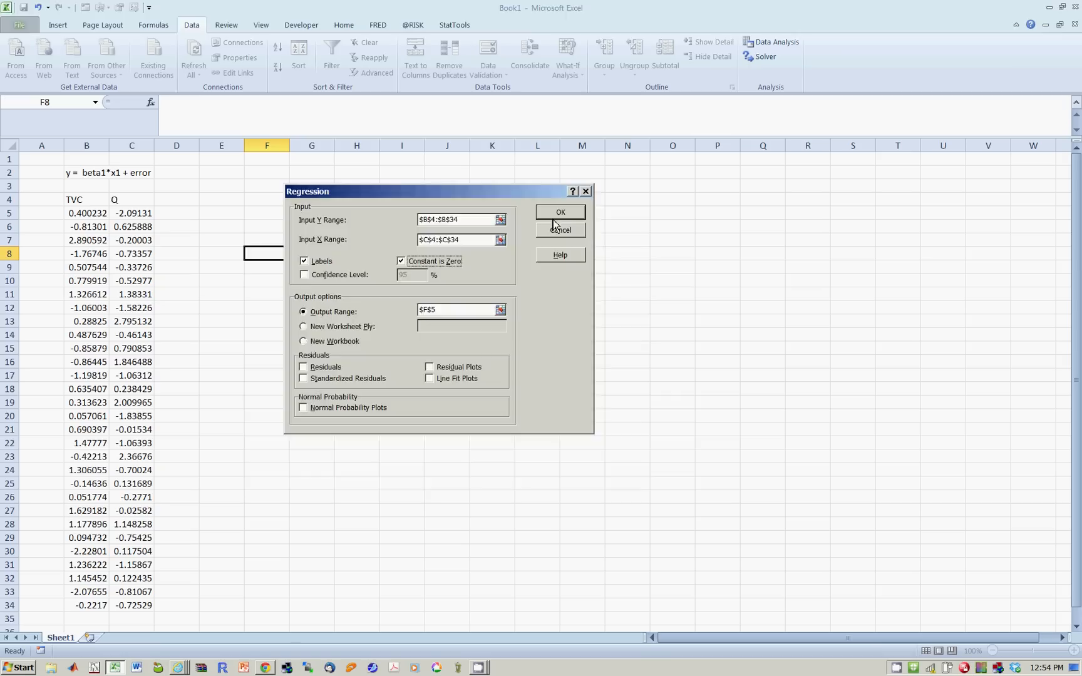
Run the regression and write 'TVC = 0.013*Q' in F24 beneath the output
{"action": "left_click", "coordinate": [560, 211]}
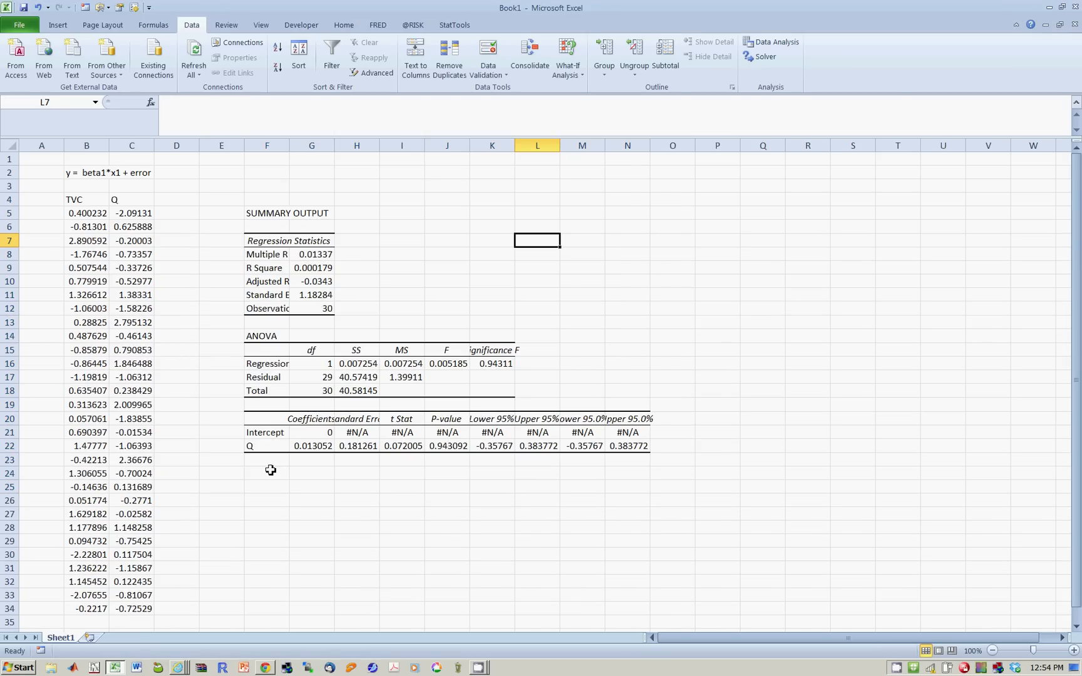
{"action": "left_click", "coordinate": [266, 473]}
{"action": "type", "text": "TVC ="}
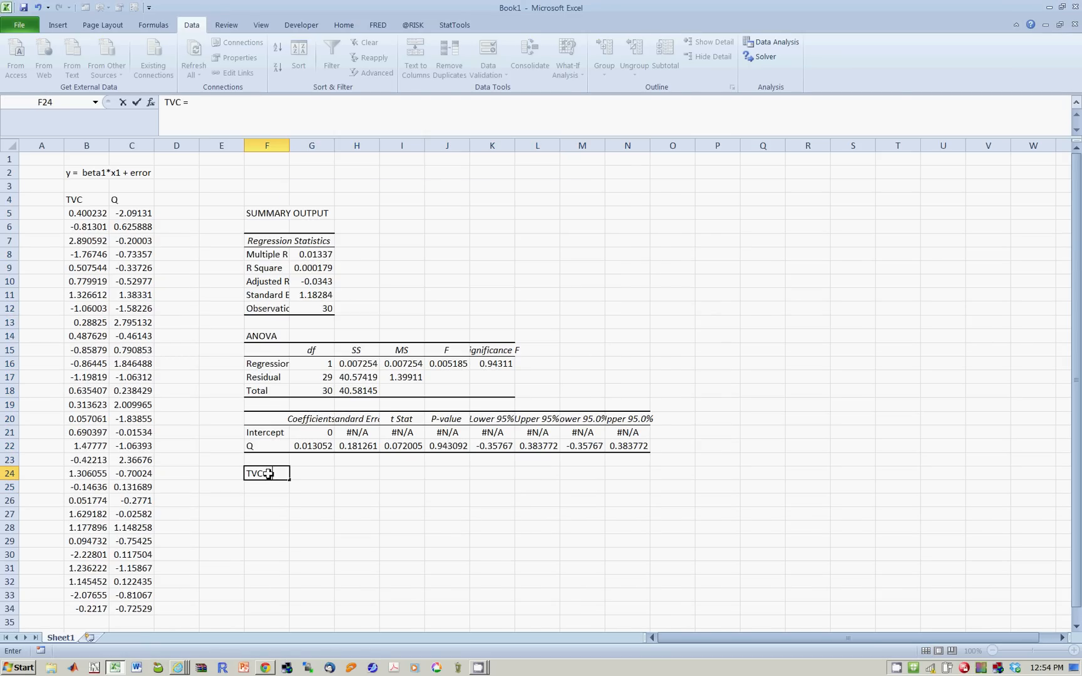
{"action": "type", "text": "0.013*"}
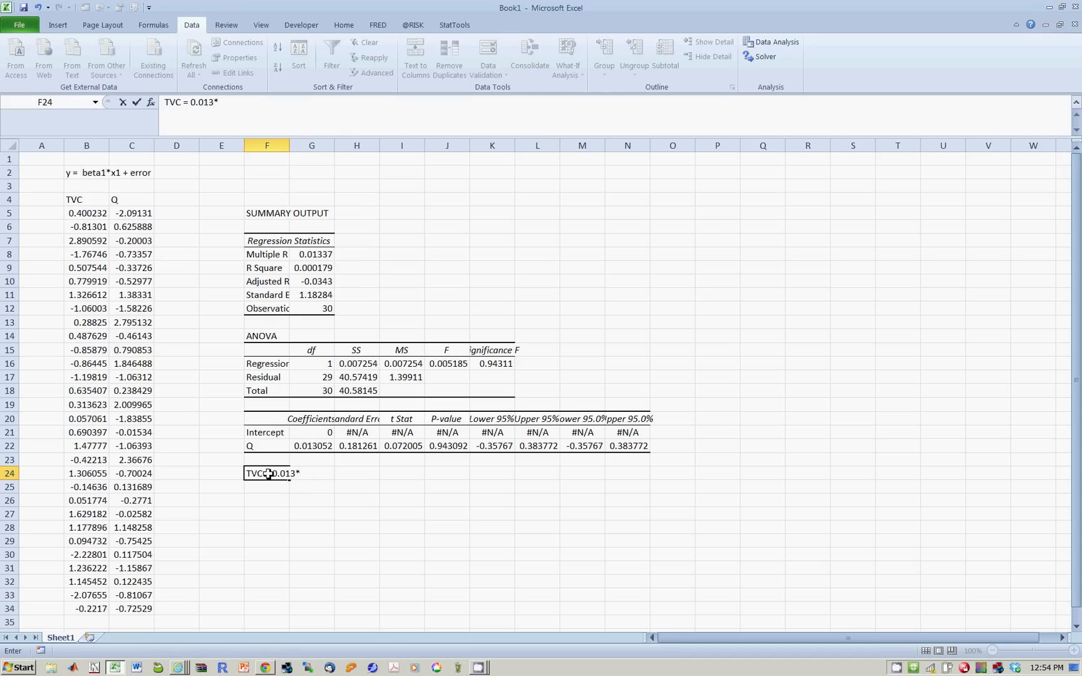
{"action": "type", "text": "Q"}
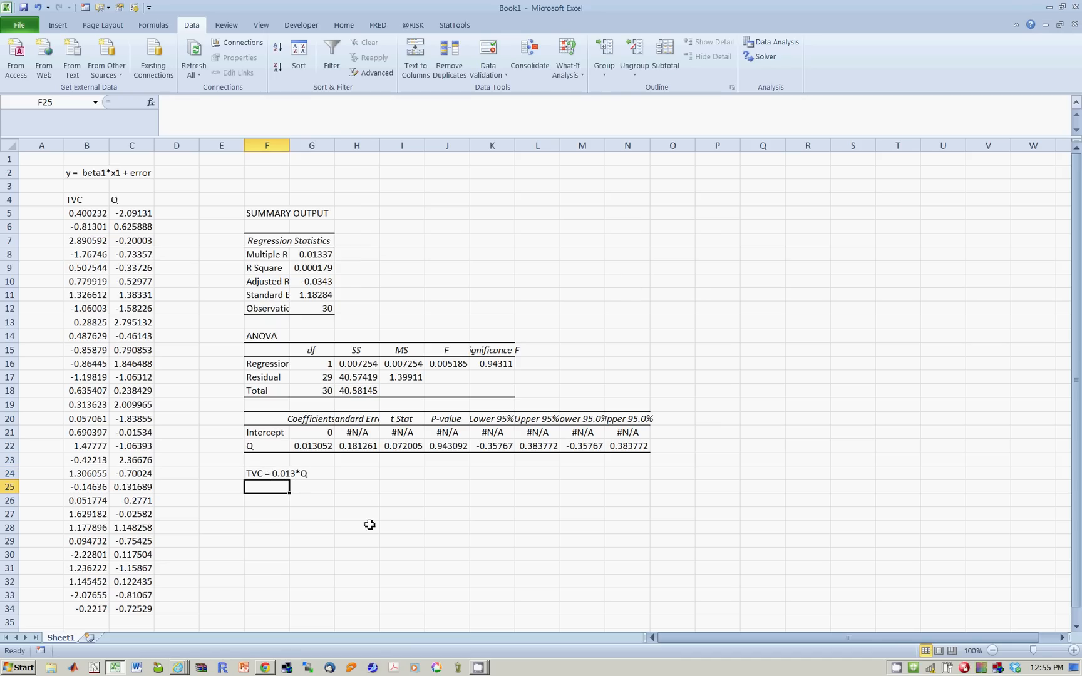